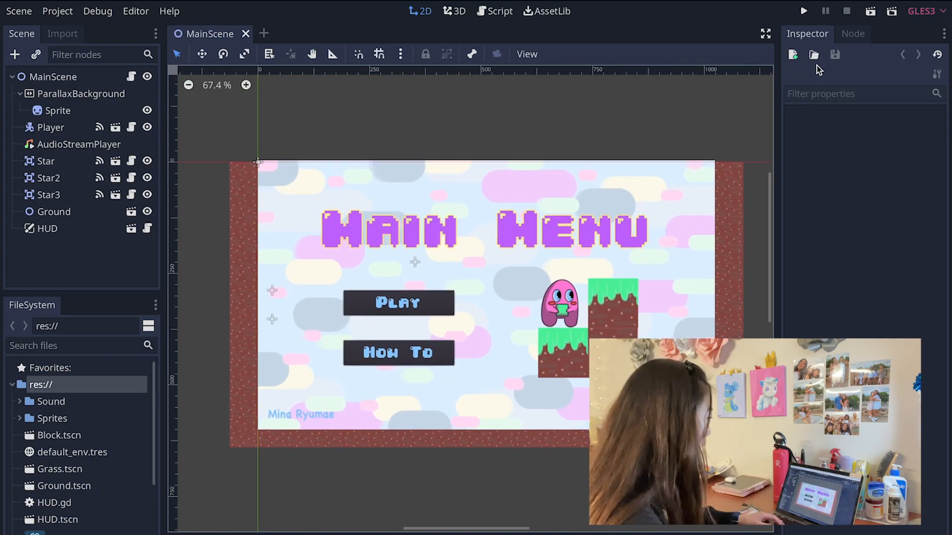
Step: Launch the platformer project from the Run Project toolbar button
{"action": "left_click", "coordinate": [803, 11]}
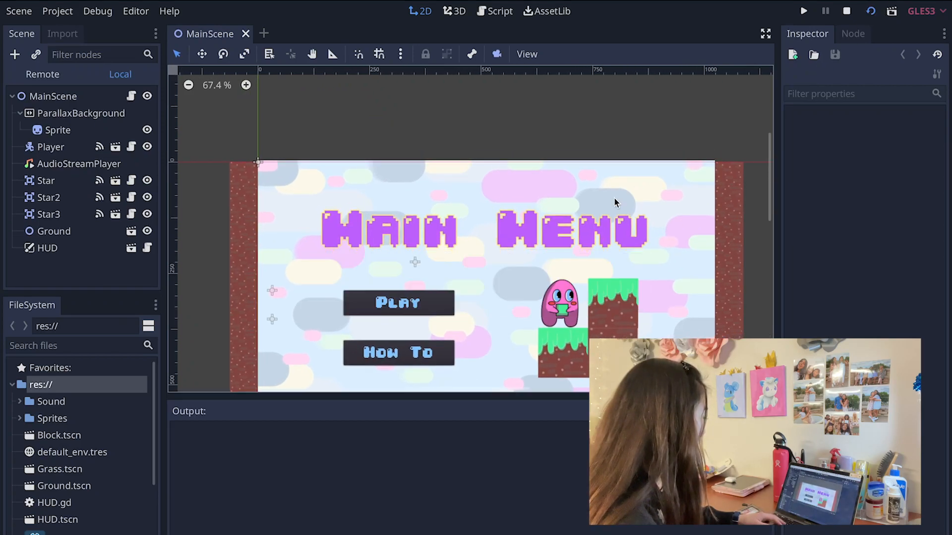
Step: Open the debug game window showing the Main Menu with Play and How To
{"action": "left_click", "coordinate": [802, 11]}
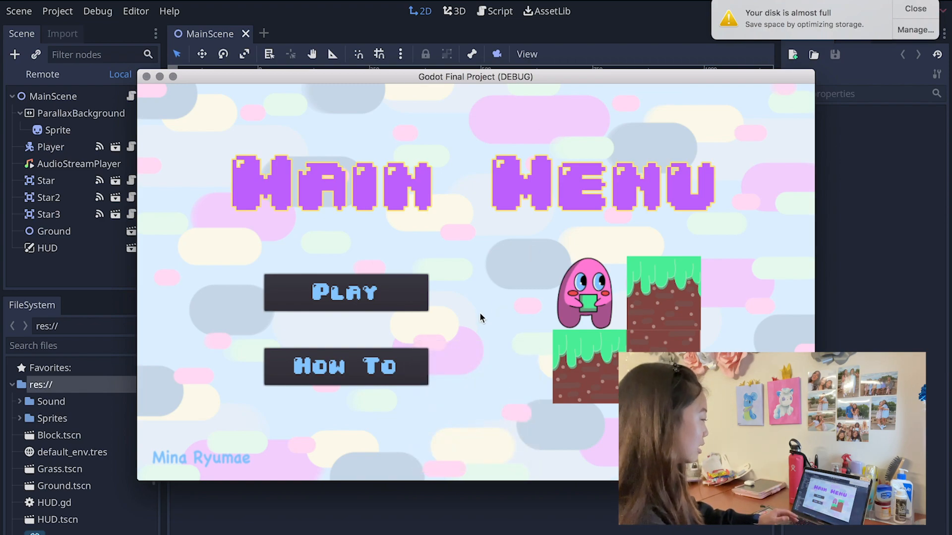
Step: View the How To screen, close it, then Play the star-and-block level
{"action": "left_click", "coordinate": [345, 367]}
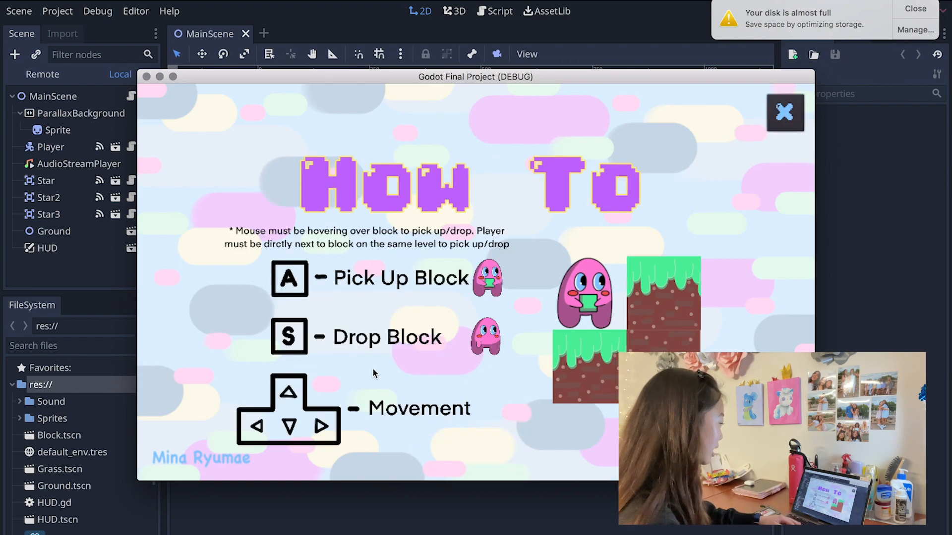
{"action": "mouse_move", "coordinate": [455, 349]}
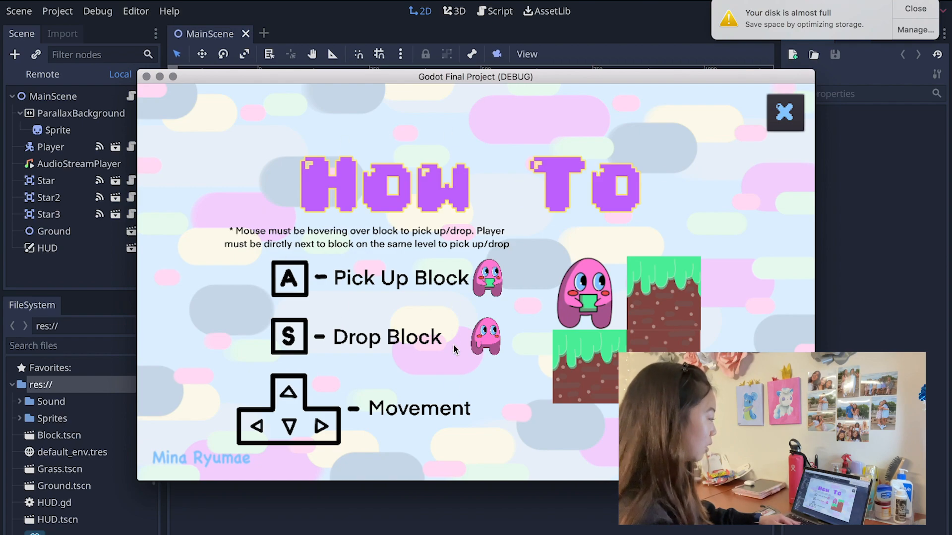
{"action": "mouse_move", "coordinate": [255, 324]}
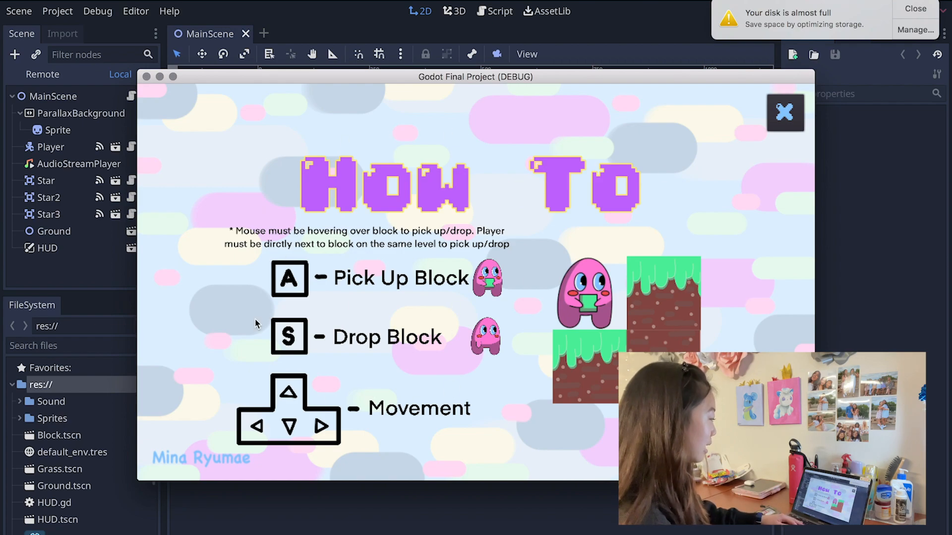
{"action": "mouse_move", "coordinate": [248, 289]}
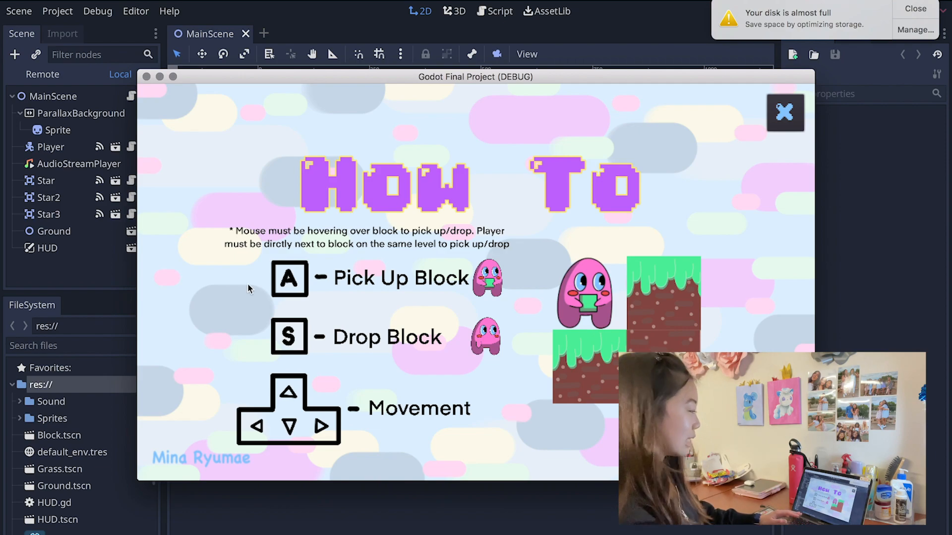
{"action": "mouse_move", "coordinate": [261, 301]}
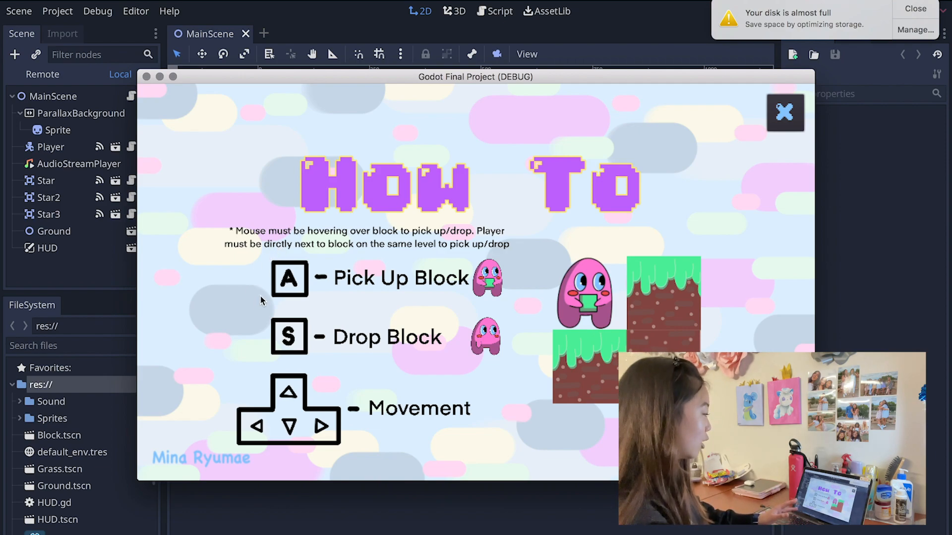
{"action": "mouse_move", "coordinate": [271, 303]}
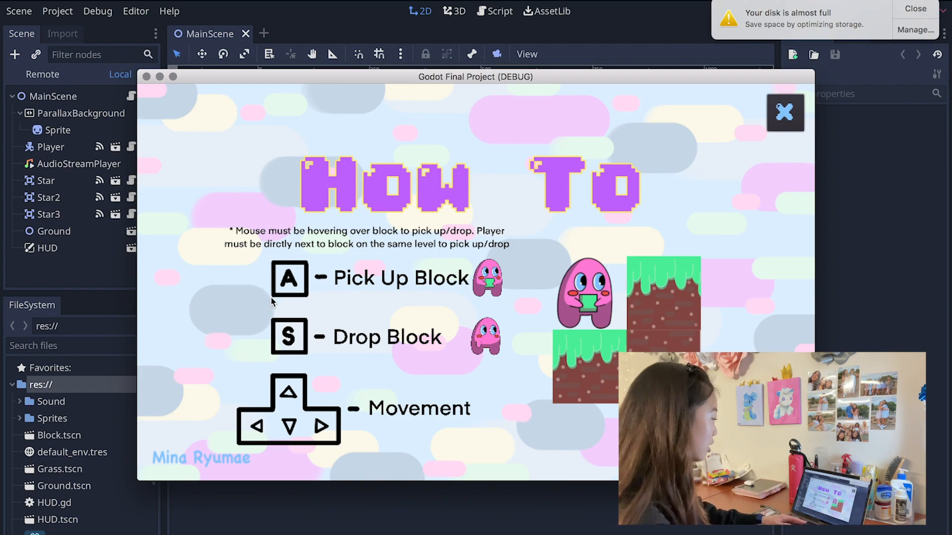
{"action": "mouse_move", "coordinate": [291, 346]}
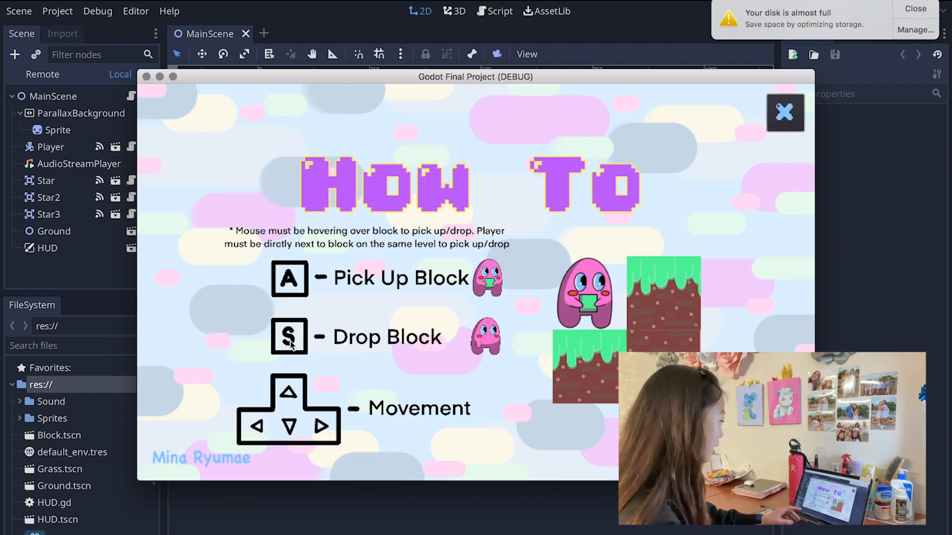
{"action": "mouse_move", "coordinate": [717, 195]}
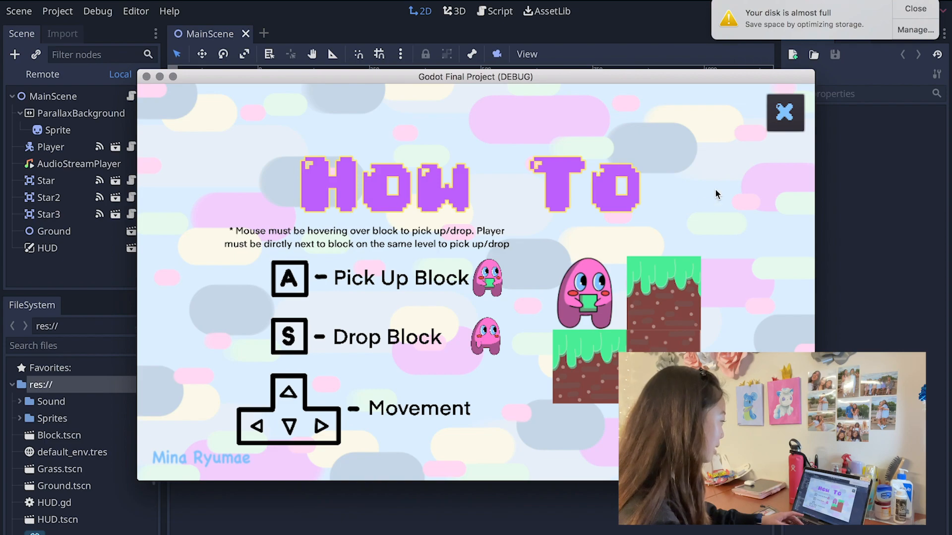
{"action": "left_click", "coordinate": [784, 113]}
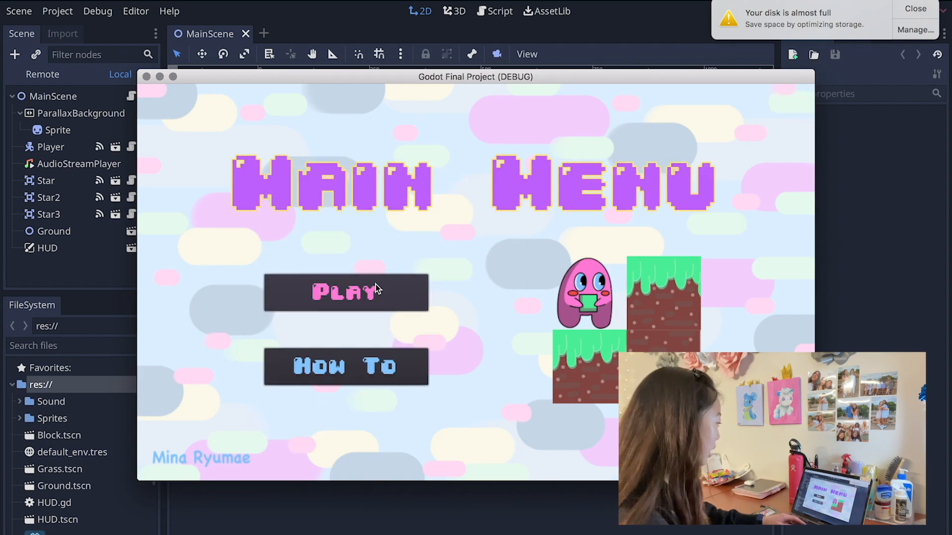
{"action": "left_click", "coordinate": [345, 292]}
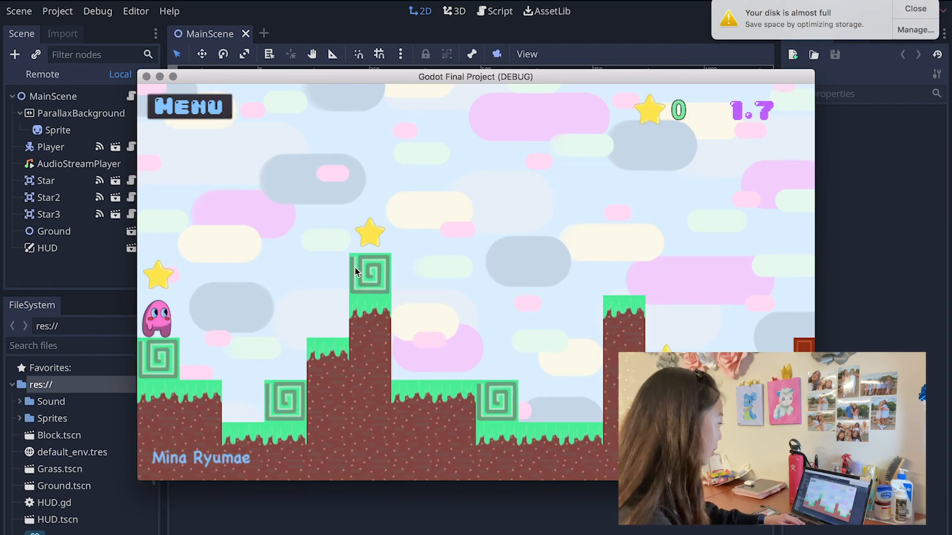